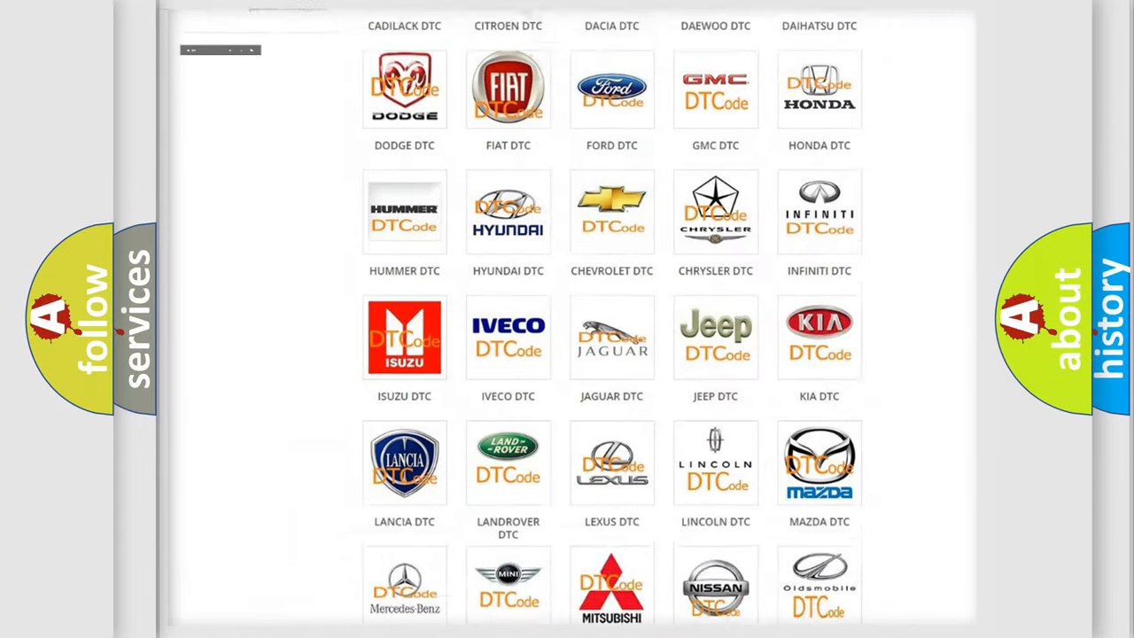
Select LEXUS DTC from the brand grid and browse its list of codes.
{"action": "scroll", "scroll_direction": "up", "scroll_amount": 3}
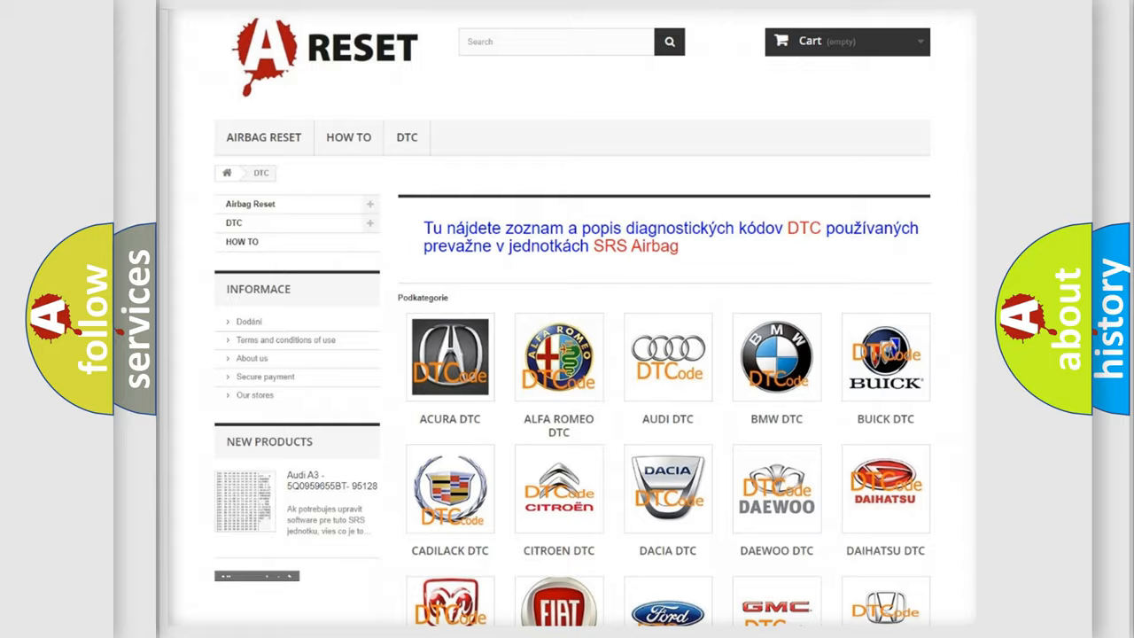
{"action": "scroll", "scroll_direction": "down", "scroll_amount": 3}
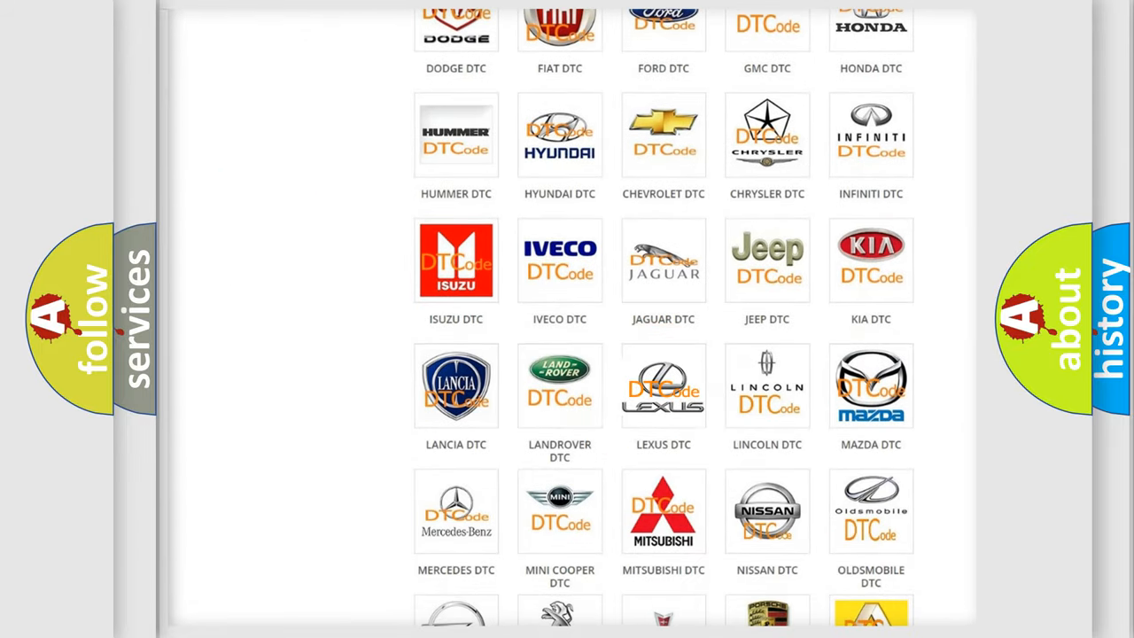
{"action": "left_click", "coordinate": [664, 385]}
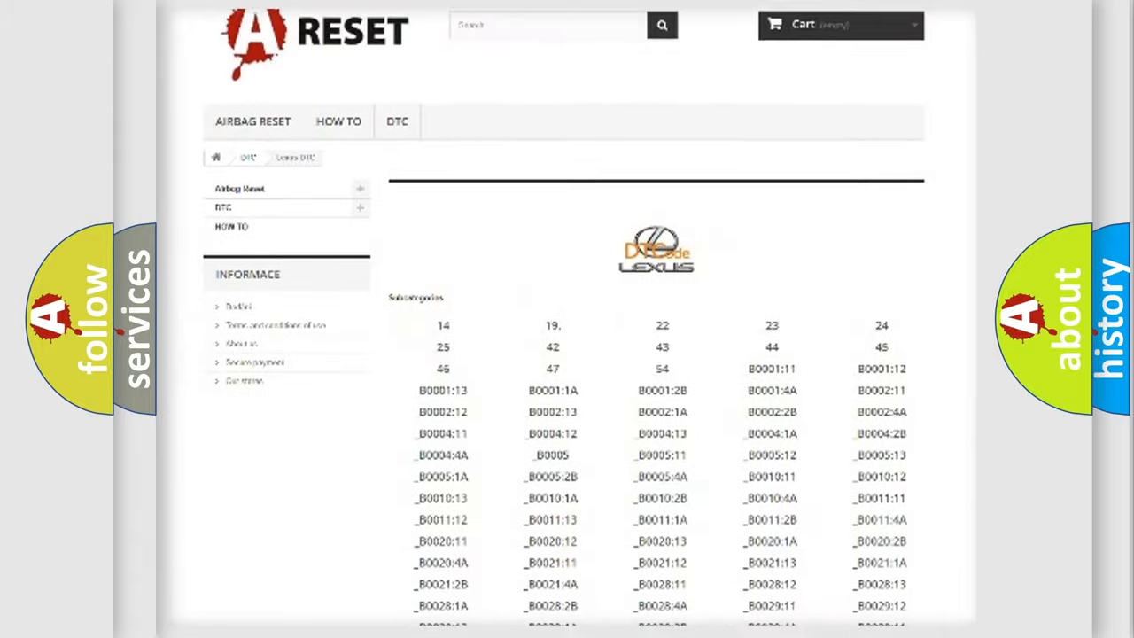
{"action": "scroll", "scroll_direction": "down", "scroll_amount": 3}
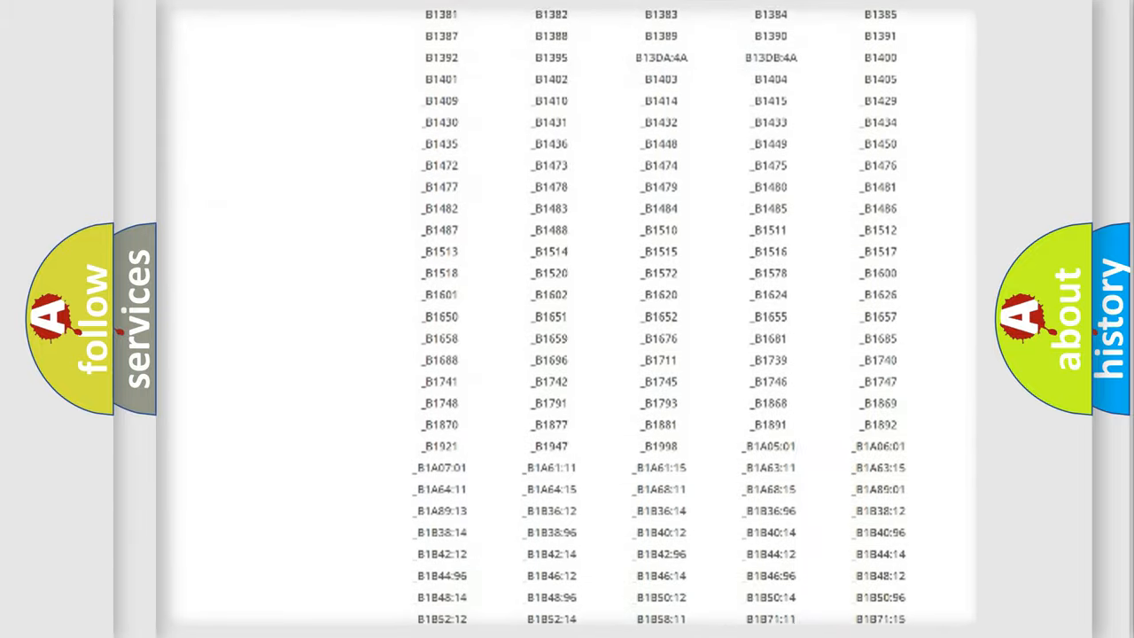
{"action": "scroll", "scroll_direction": "up", "scroll_amount": 3}
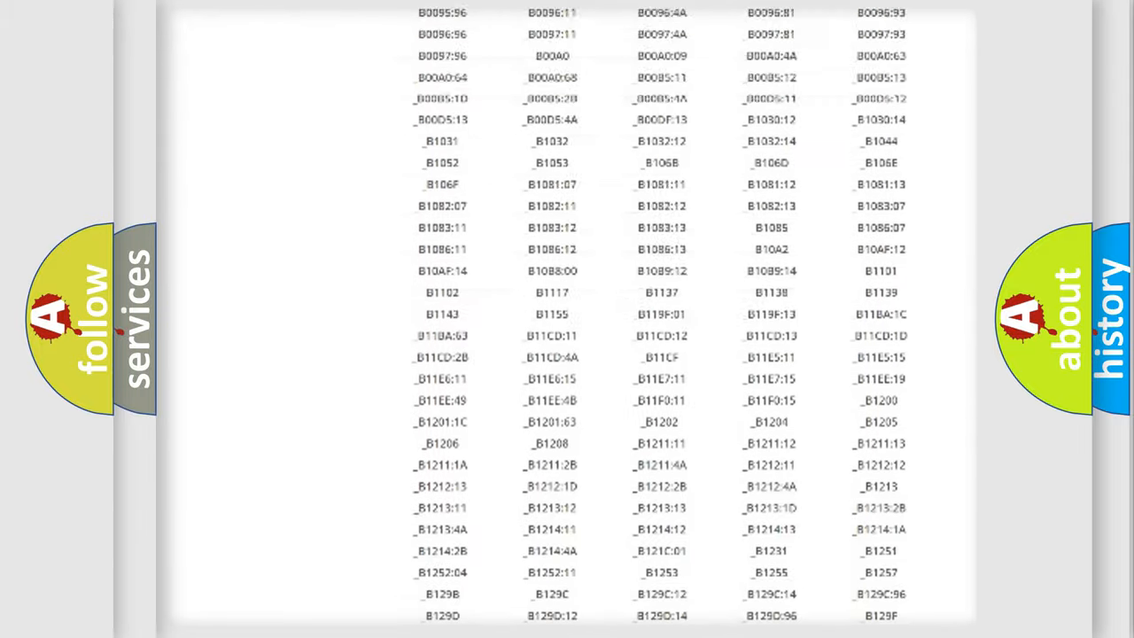
{"action": "scroll", "scroll_direction": "up", "scroll_amount": 3}
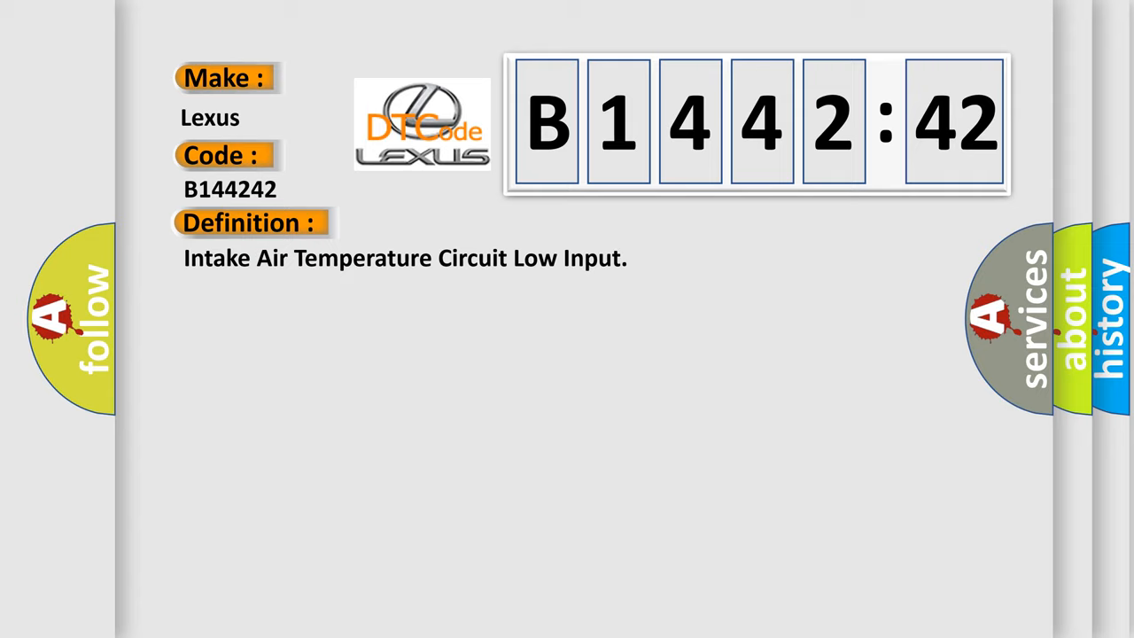
Expand the Description for Lexus code B1442:42 to show its detailed explanation.
{"action": "left_click", "coordinate": [461, 222]}
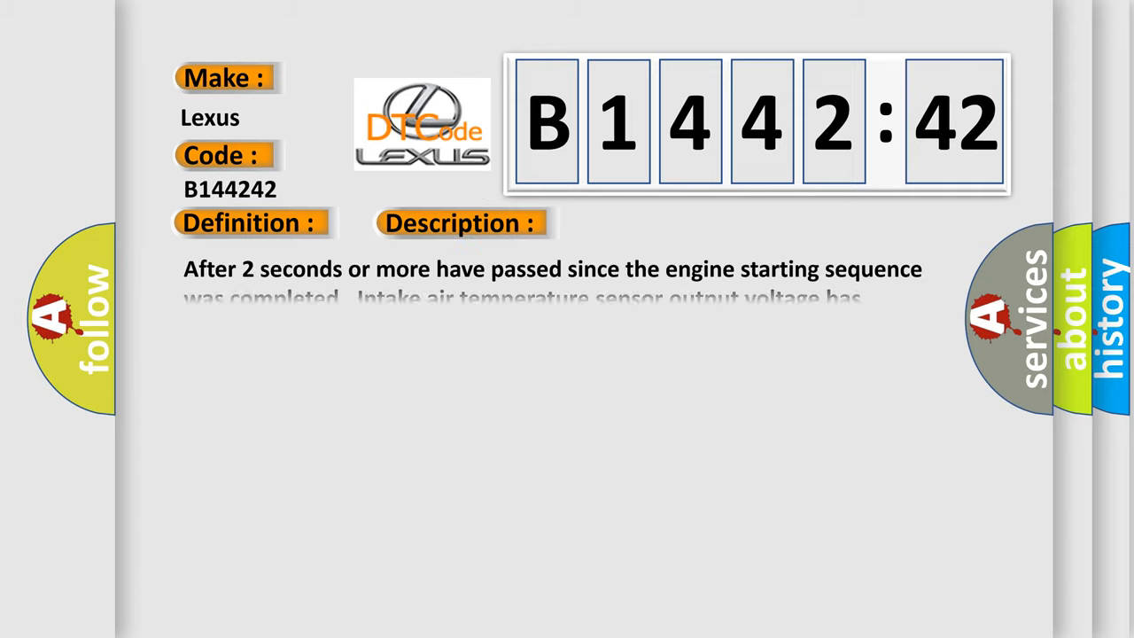